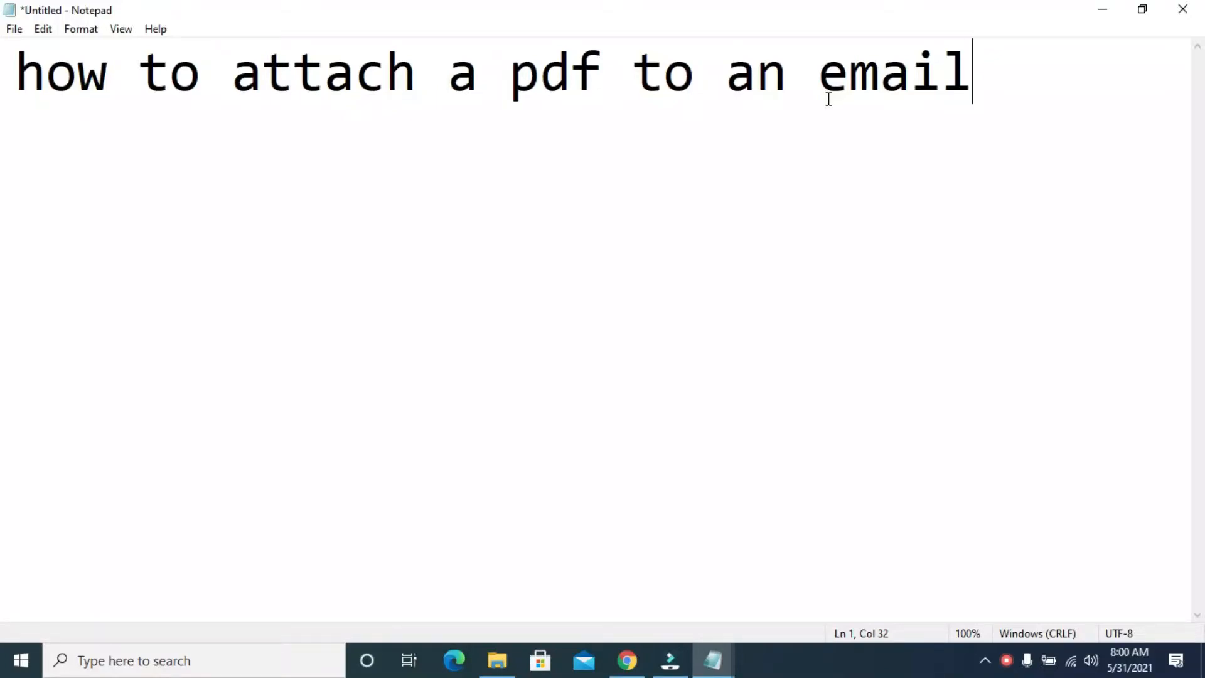
{"action": "mouse_move", "coordinate": [528, 39]}
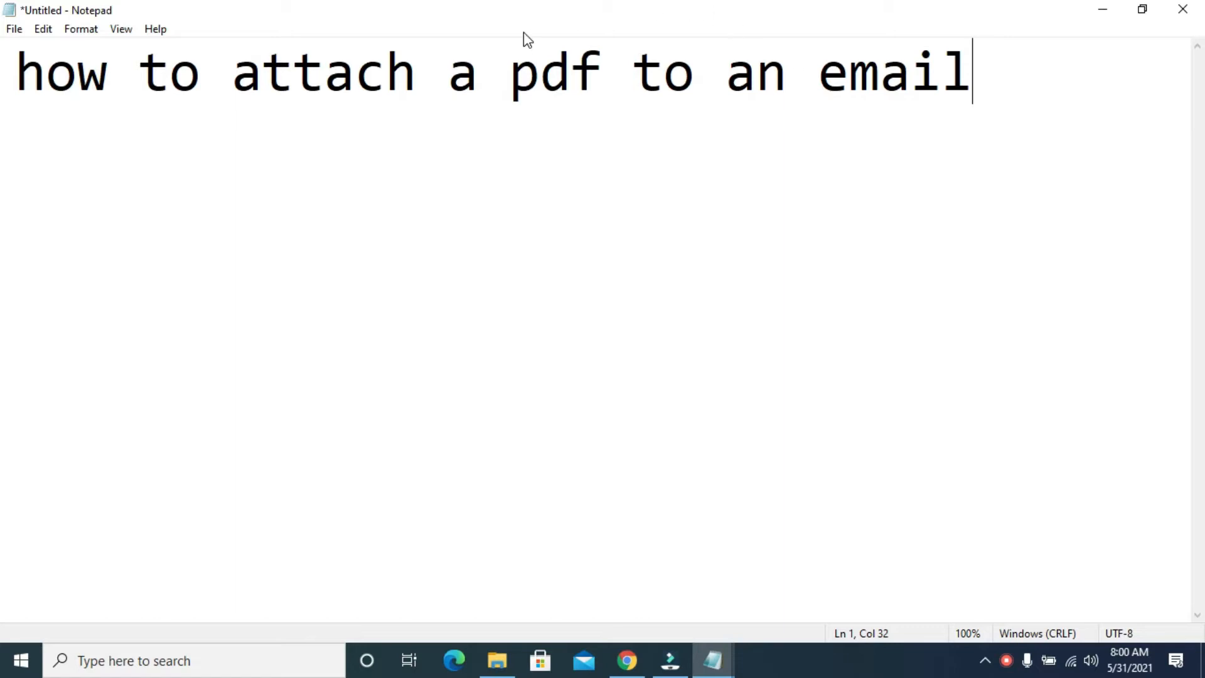
{"action": "mouse_move", "coordinate": [628, 137]}
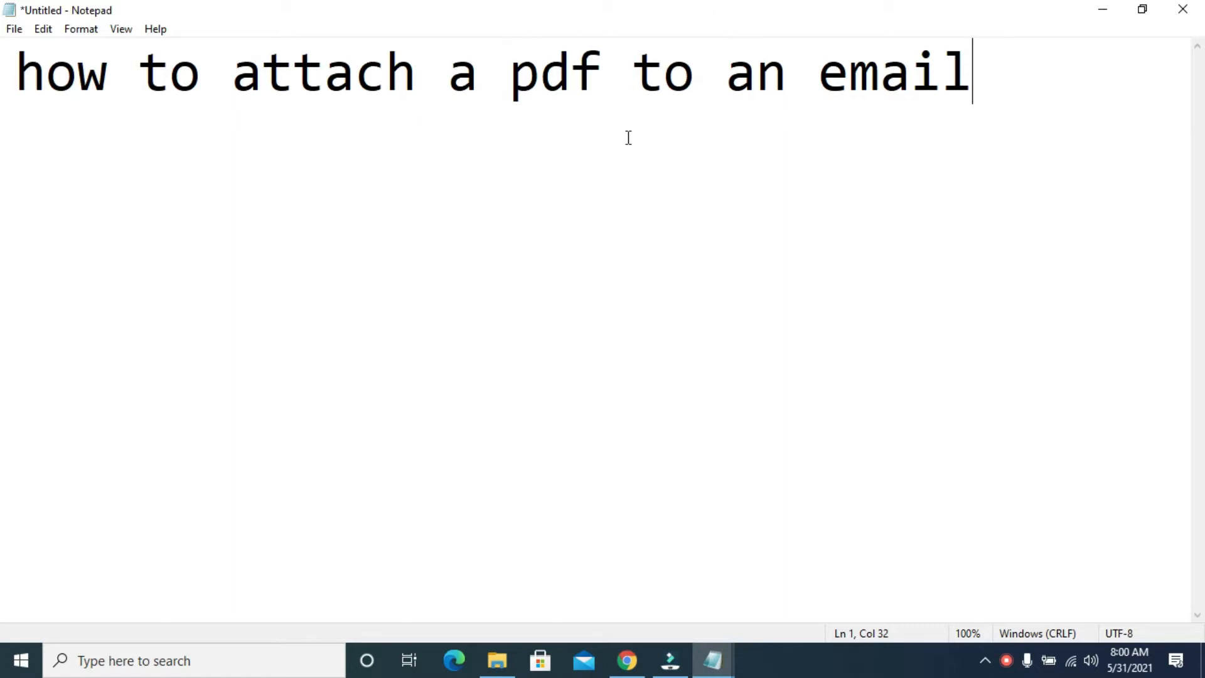
{"action": "mouse_move", "coordinate": [1102, 9]}
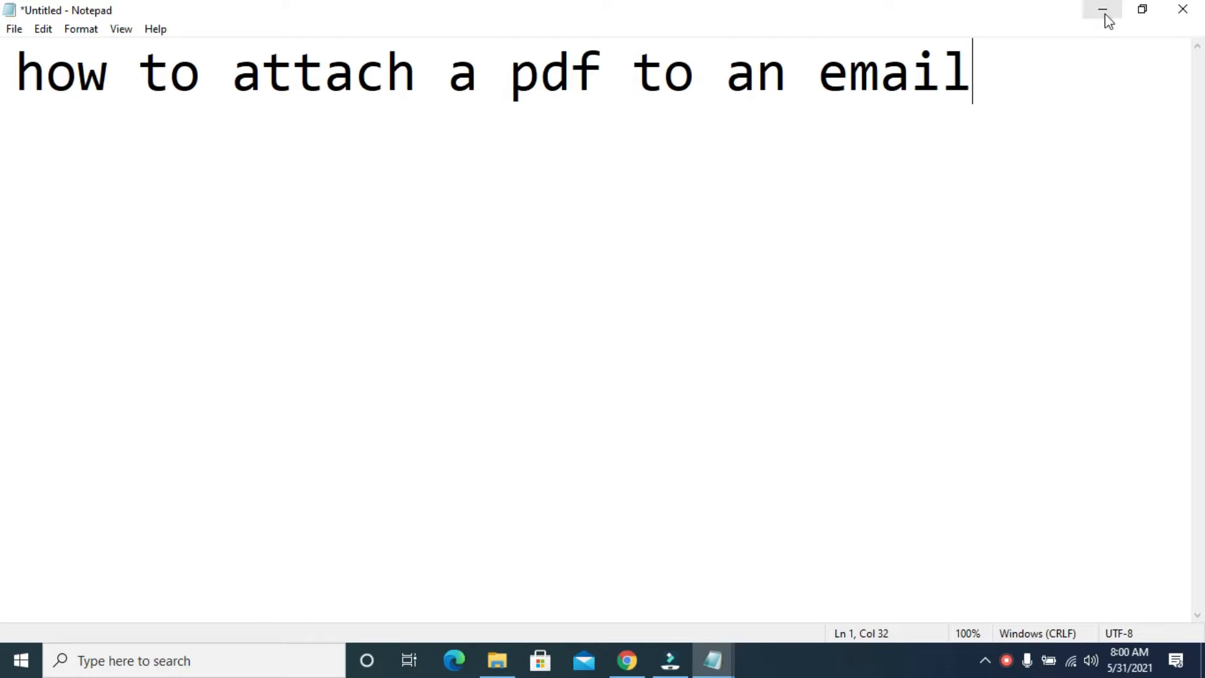
- Minimize the Notepad note to reveal the Herbal Homes PDF on the desktop
{"action": "left_click", "coordinate": [1102, 11]}
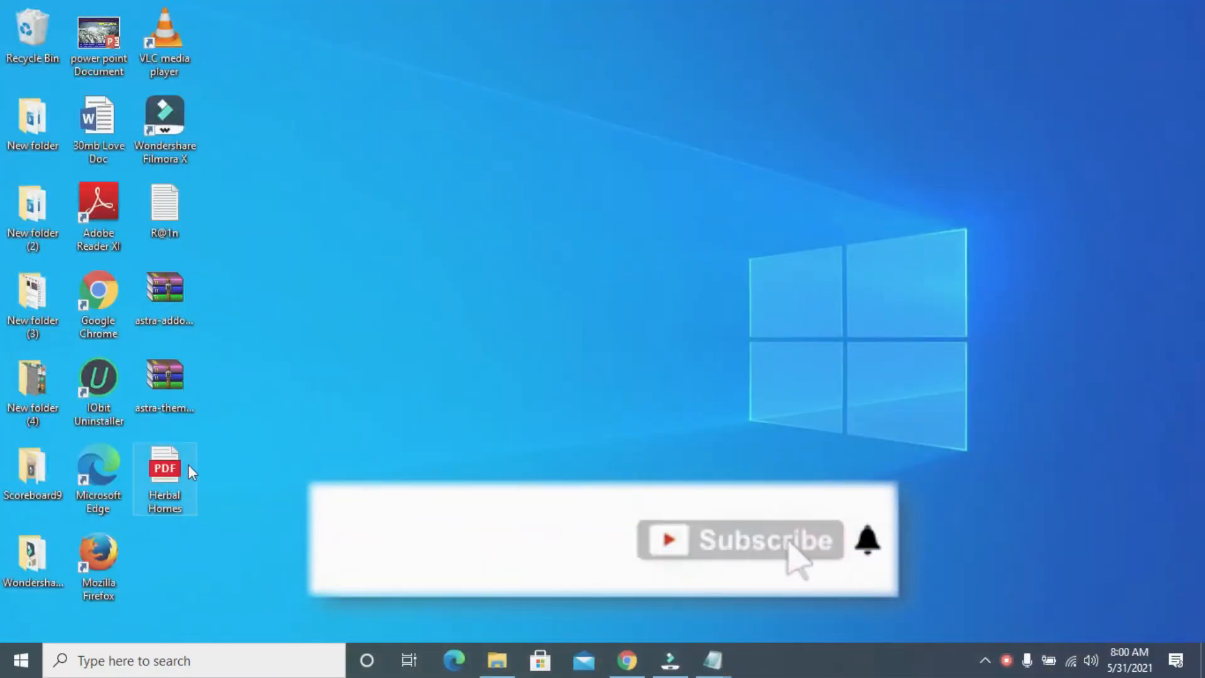
{"action": "mouse_move", "coordinate": [914, 553]}
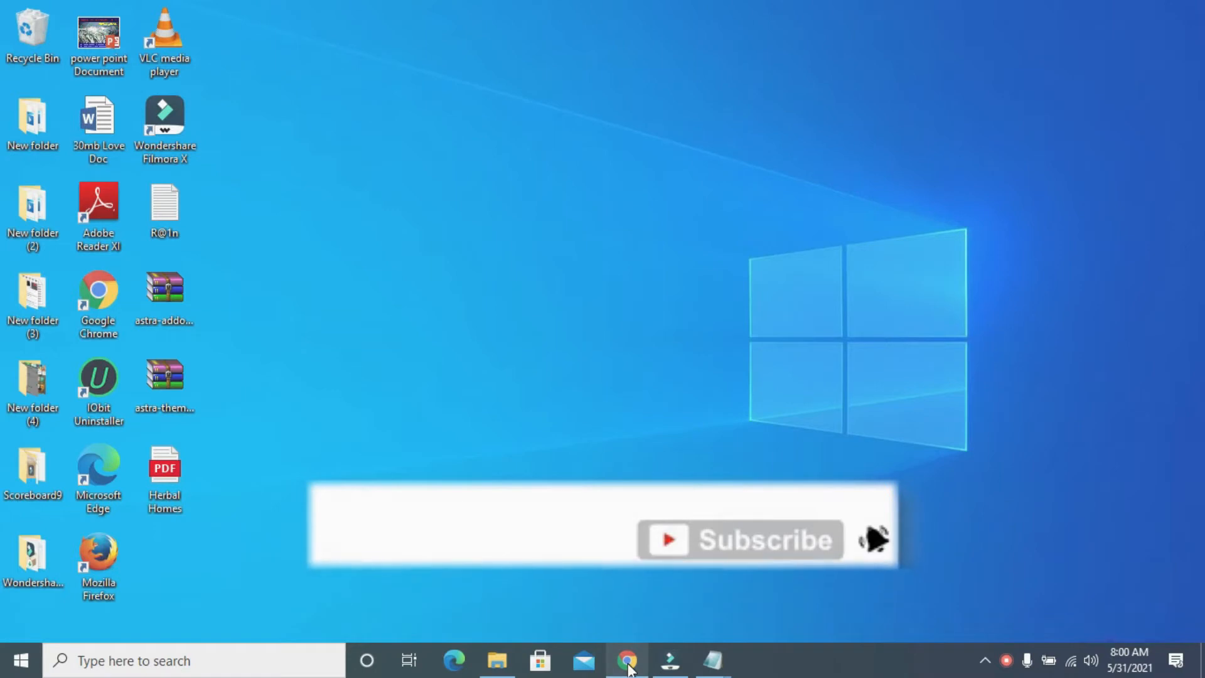
{"action": "mouse_move", "coordinate": [627, 660]}
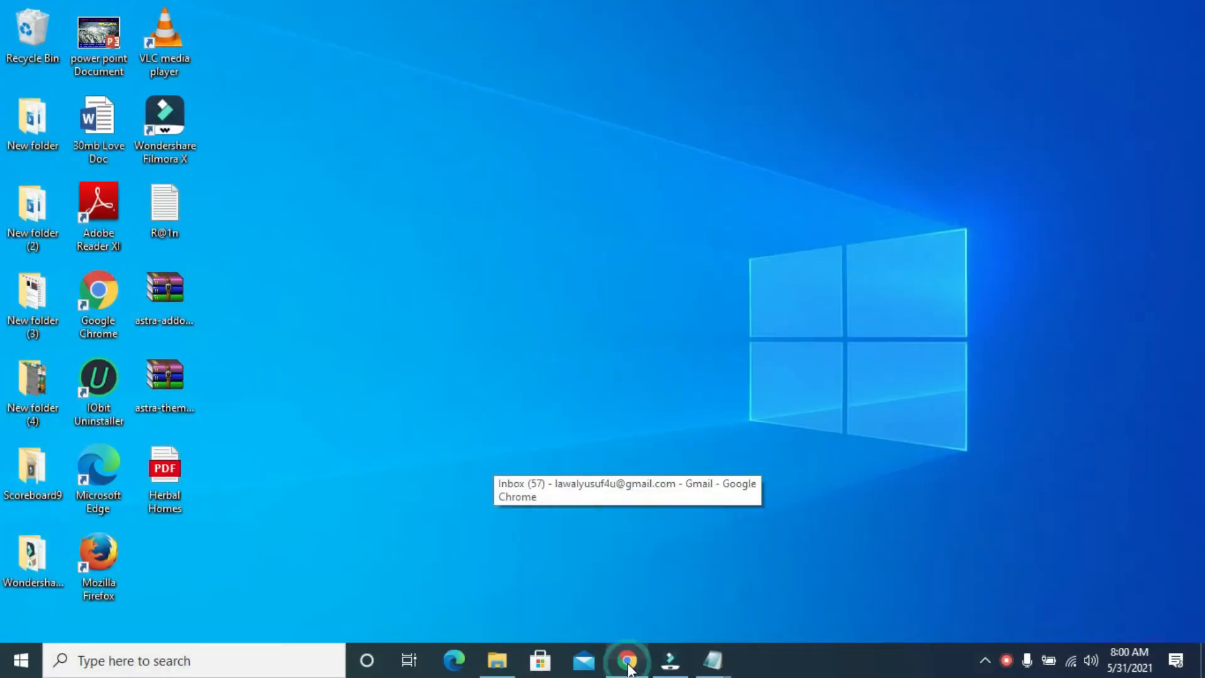
- Bring Chrome forward to show the Gmail inbox with 57 messages
{"action": "left_click", "coordinate": [627, 661]}
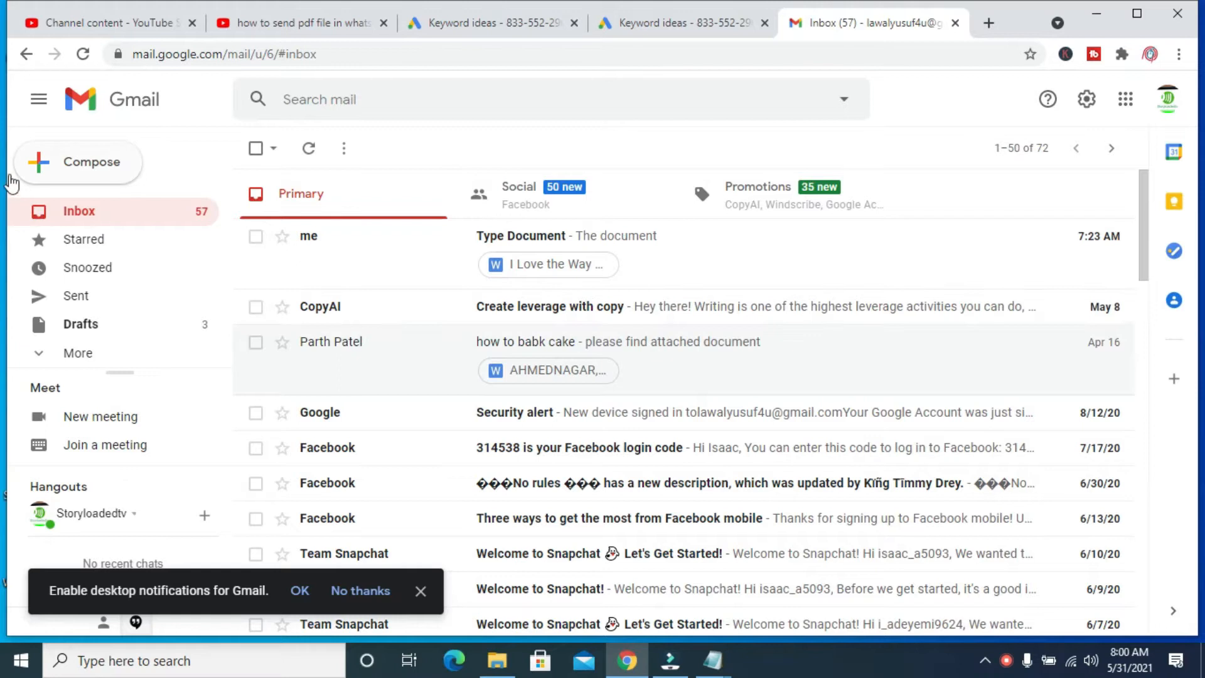
{"action": "mouse_move", "coordinate": [136, 103]}
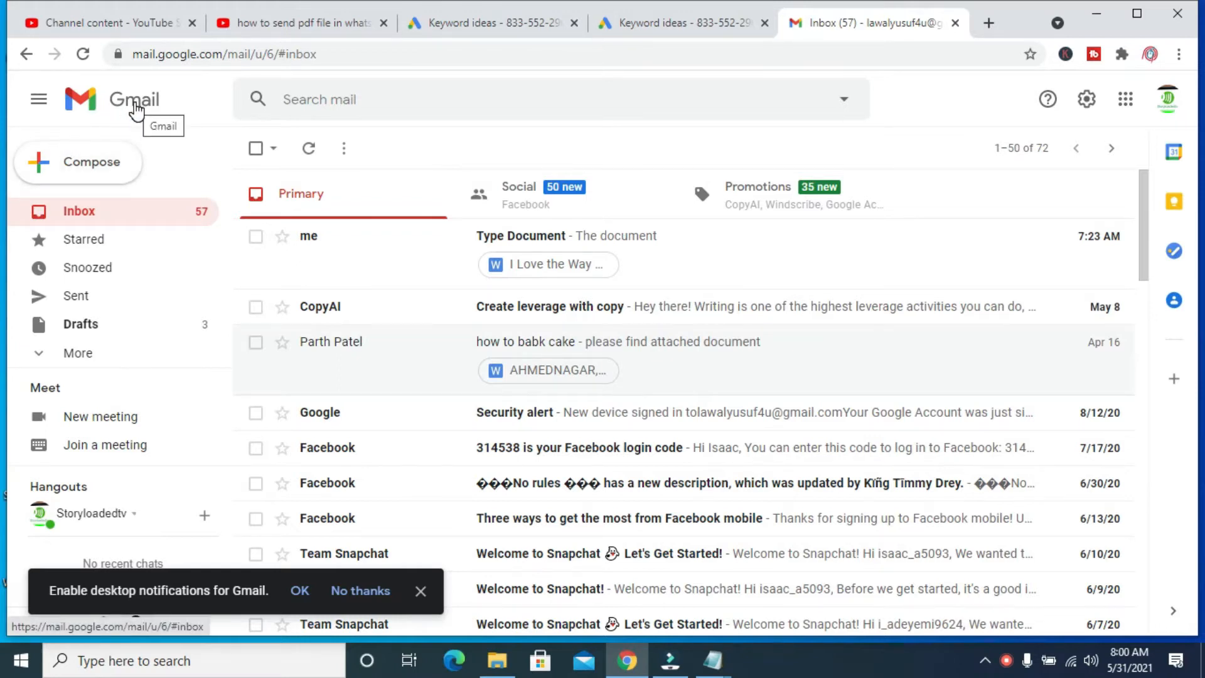
{"action": "mouse_move", "coordinate": [608, 98]}
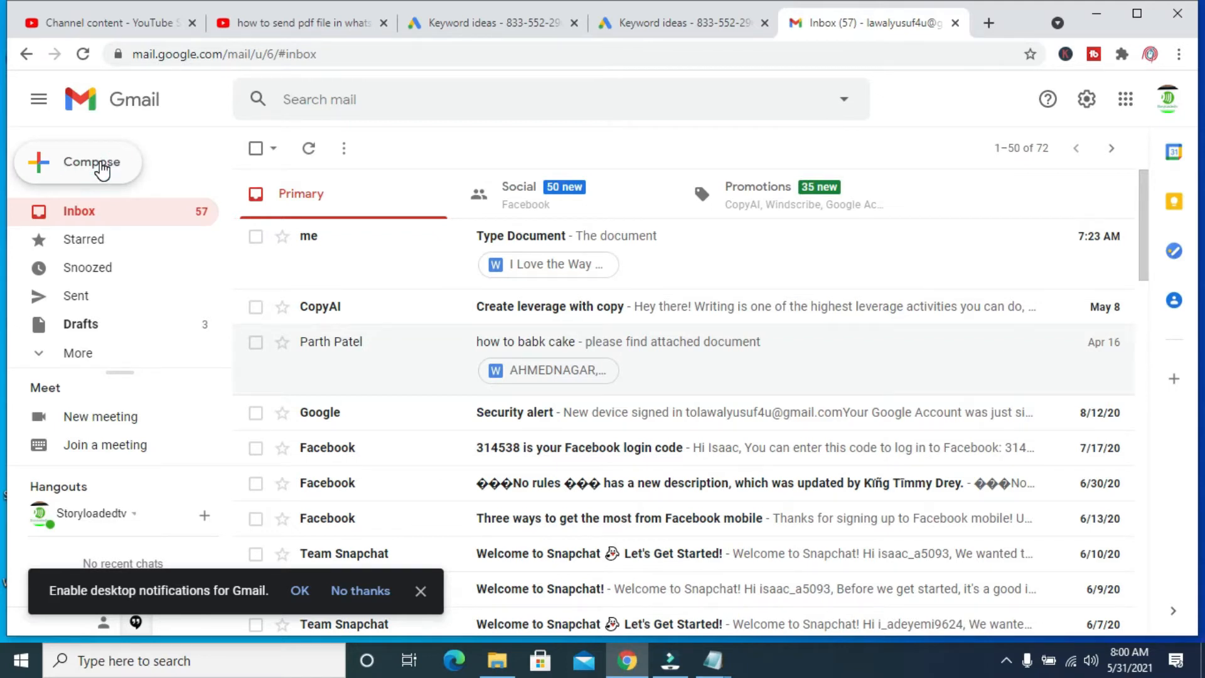
{"action": "left_click", "coordinate": [90, 162]}
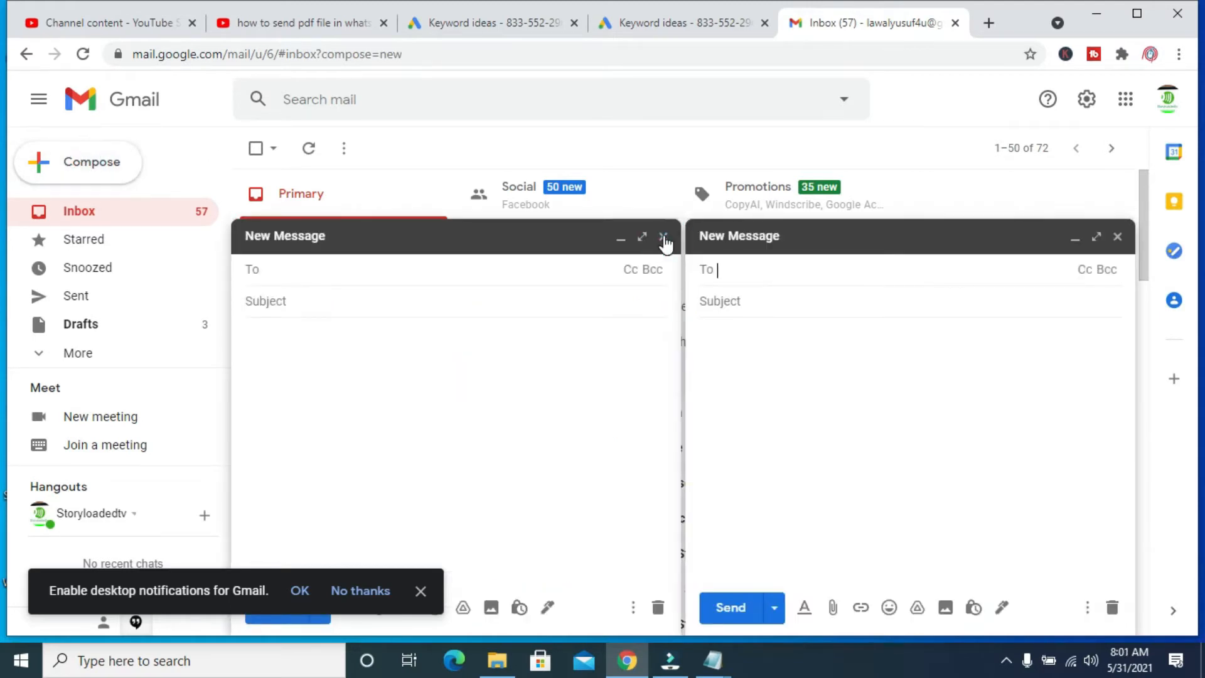
{"action": "left_click", "coordinate": [663, 237]}
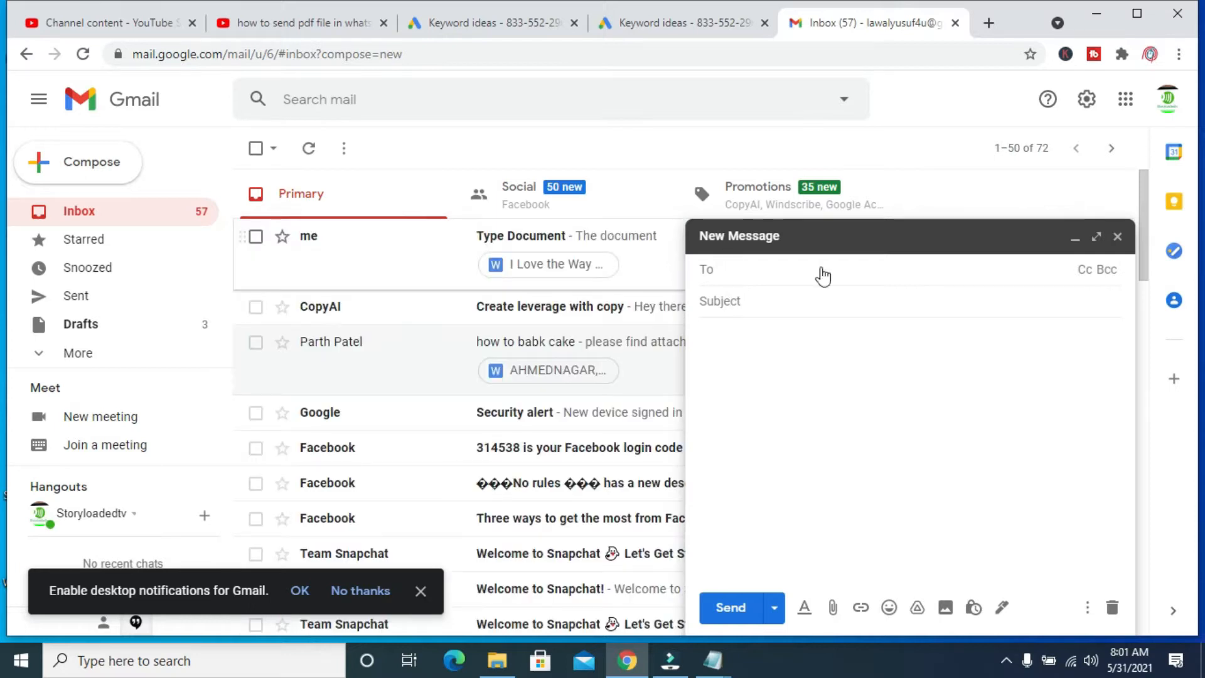
{"action": "mouse_move", "coordinate": [839, 292]}
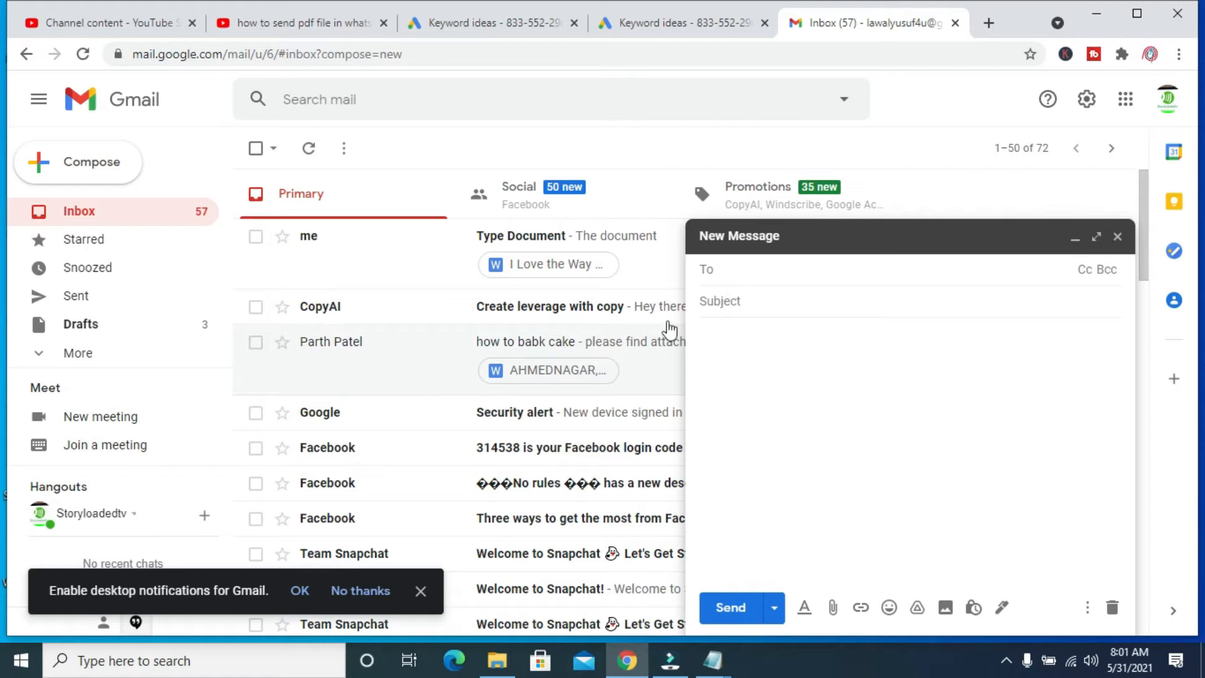
{"action": "mouse_move", "coordinate": [760, 275]}
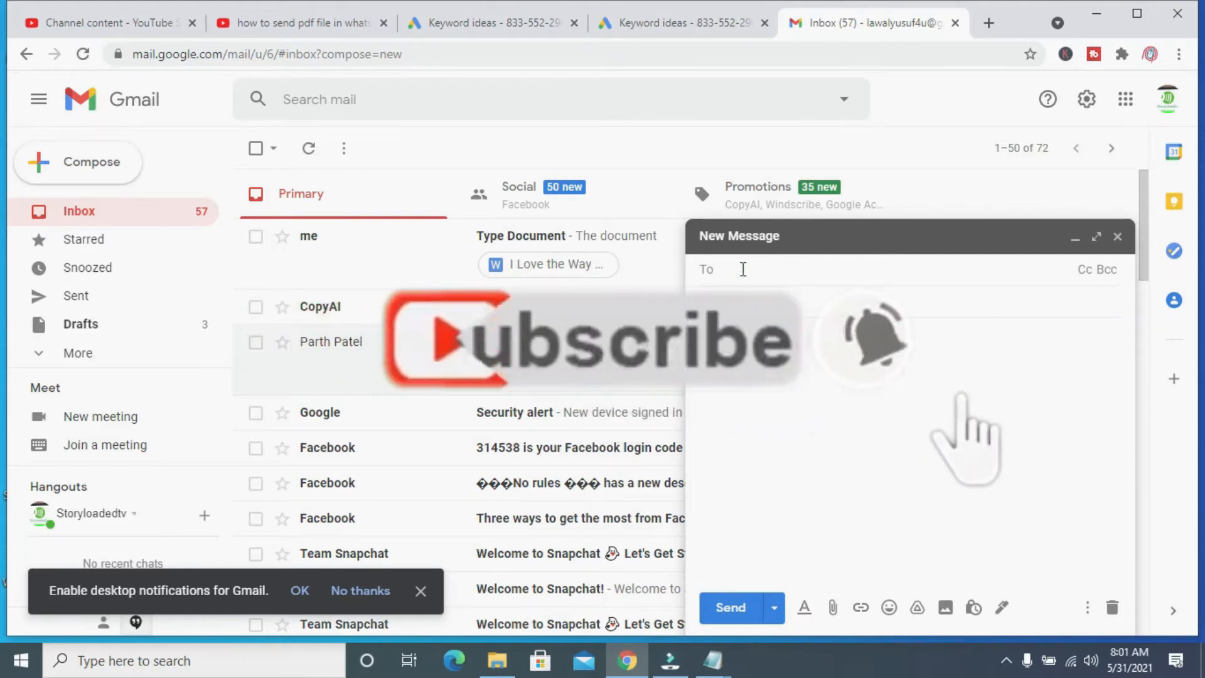
{"action": "left_click", "coordinate": [722, 270]}
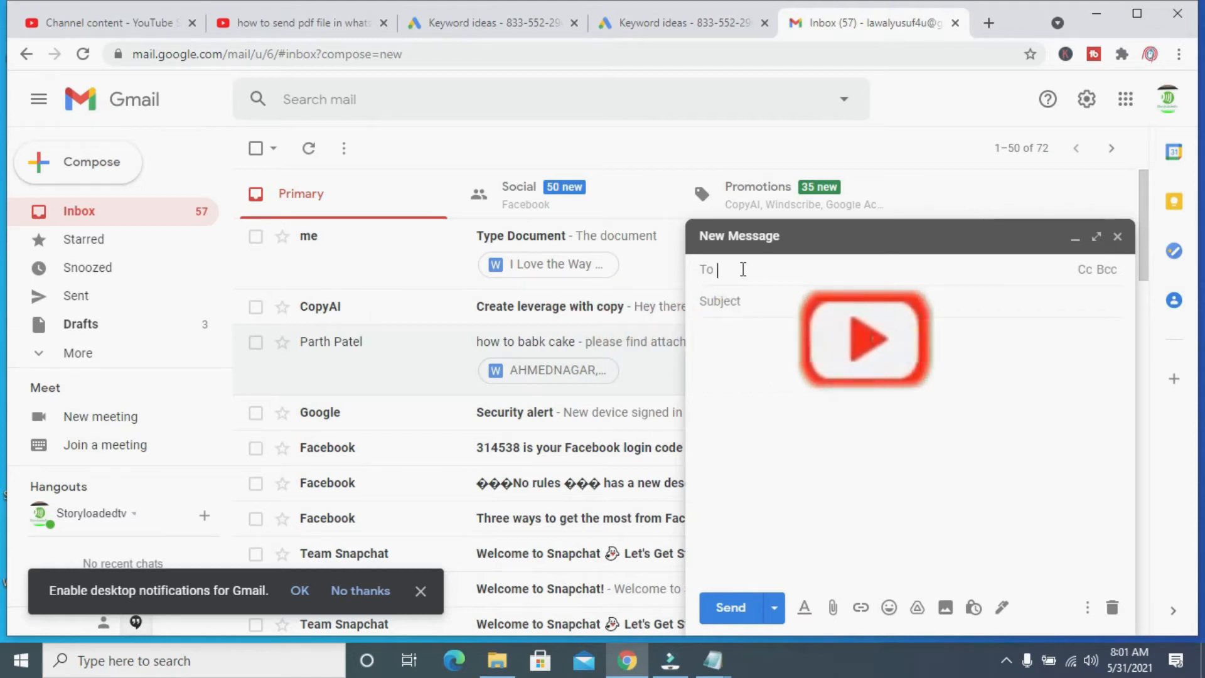
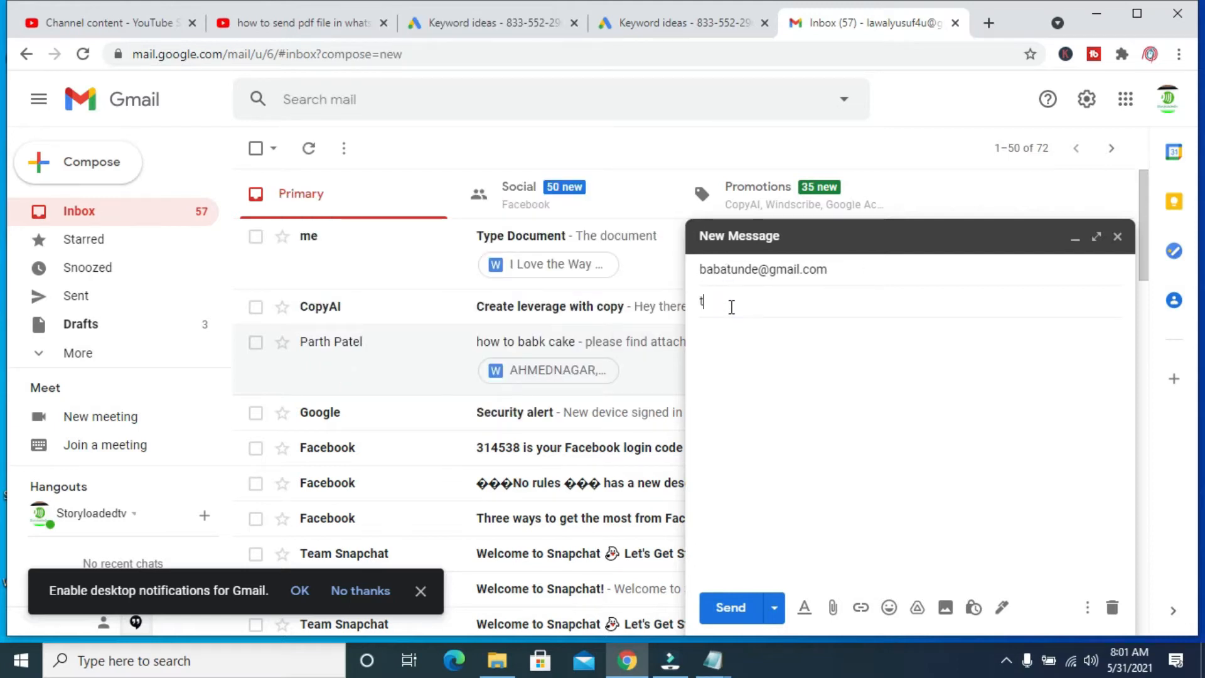
- Enter subject 'the Pdf file' and body 'Please find attached the Pdf file'
{"action": "type", "text": "he"}
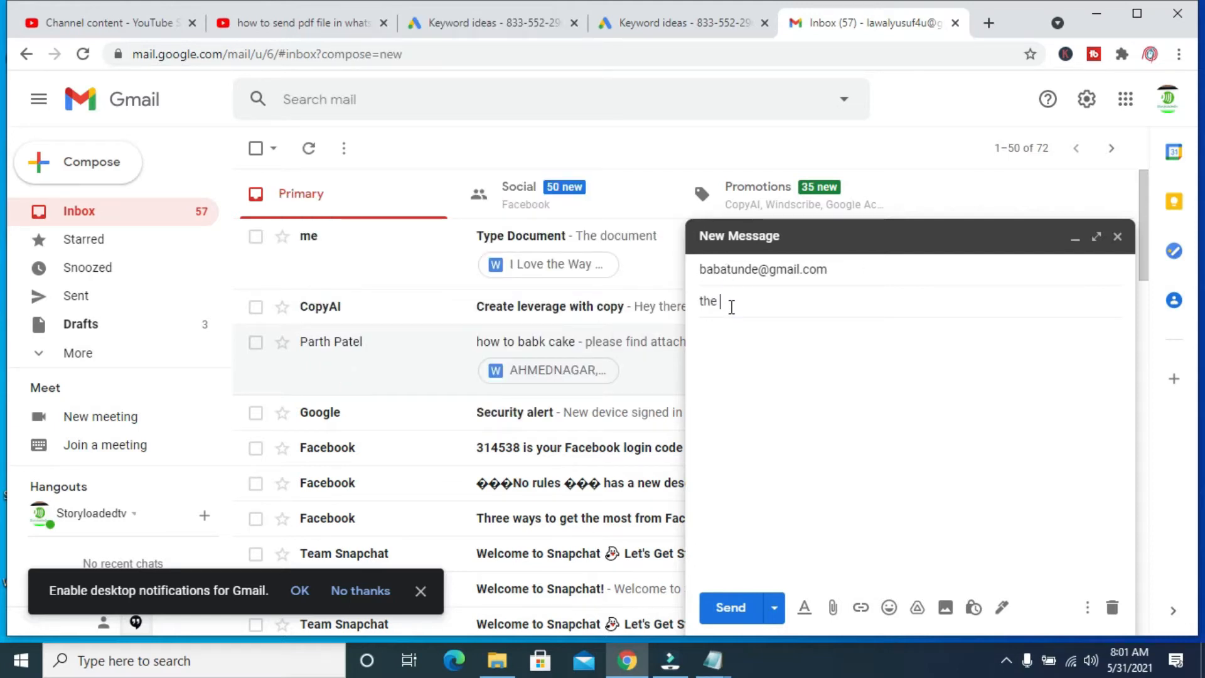
{"action": "type", "text": "Pdf file"}
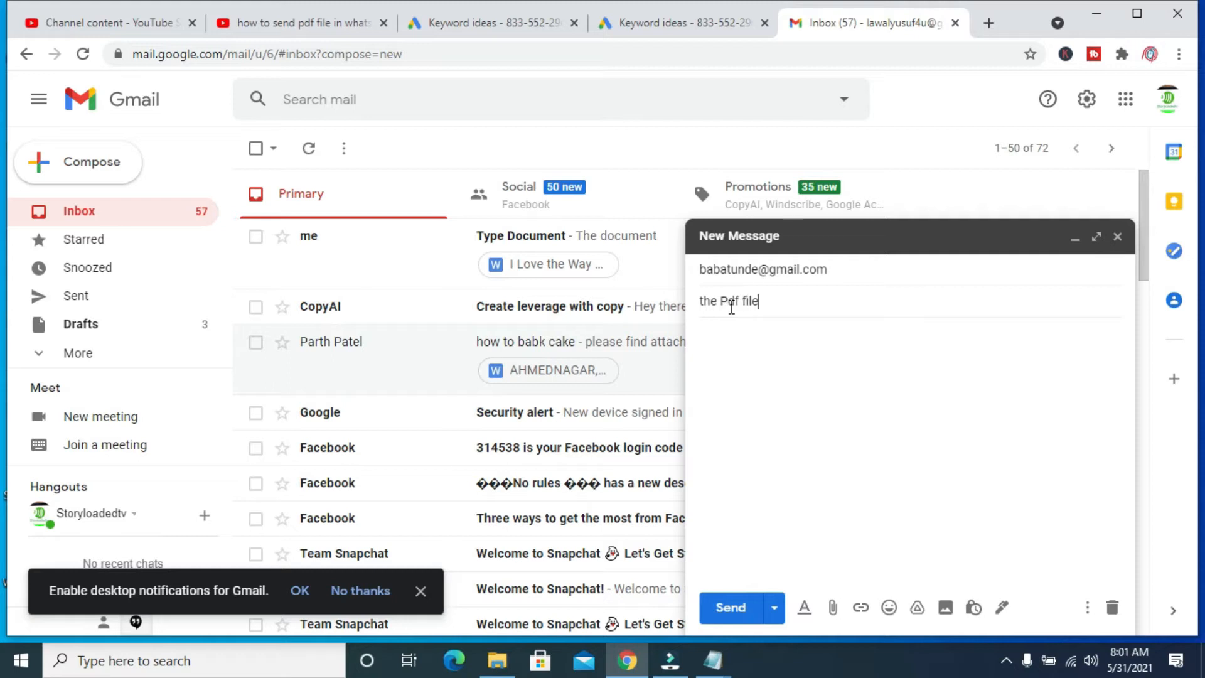
{"action": "left_click", "coordinate": [722, 334]}
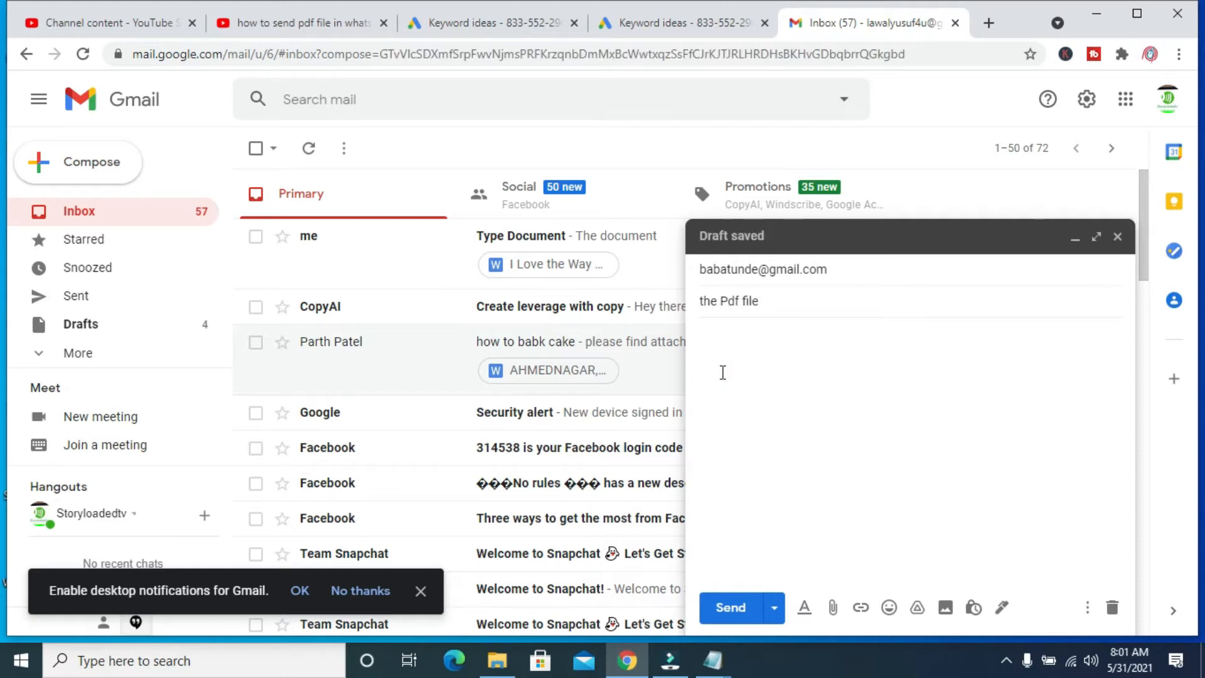
{"action": "type", "text": "Please find attached the"}
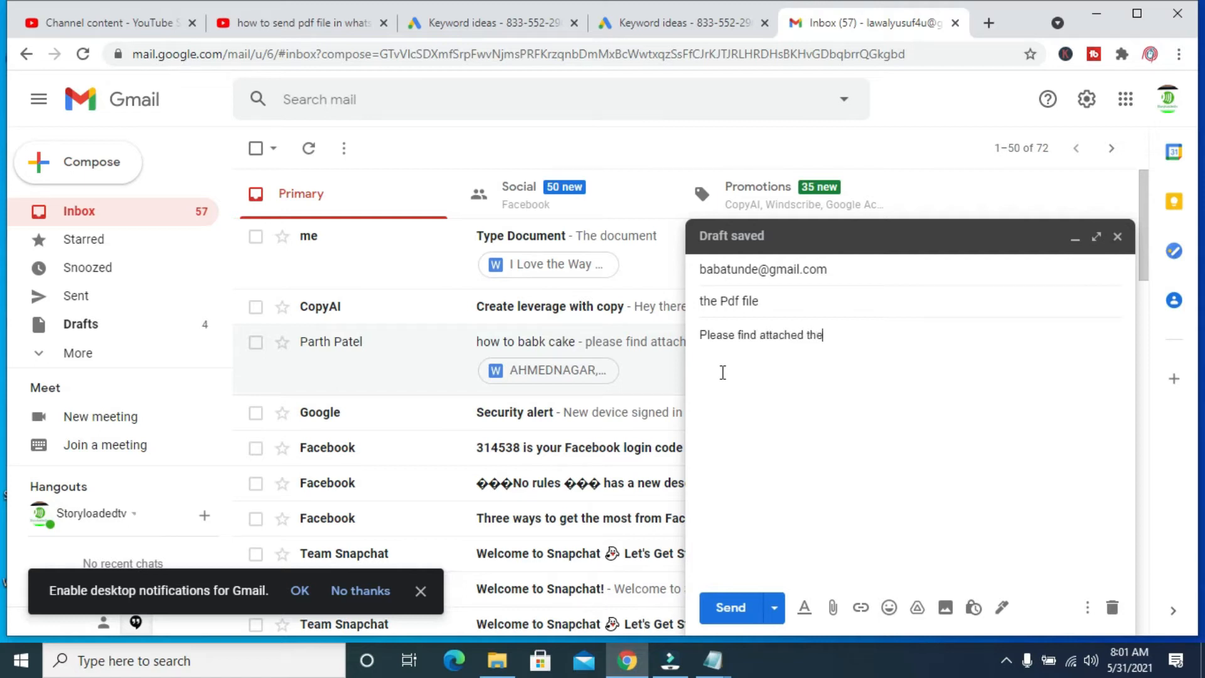
{"action": "type", "text": "Pdf file"}
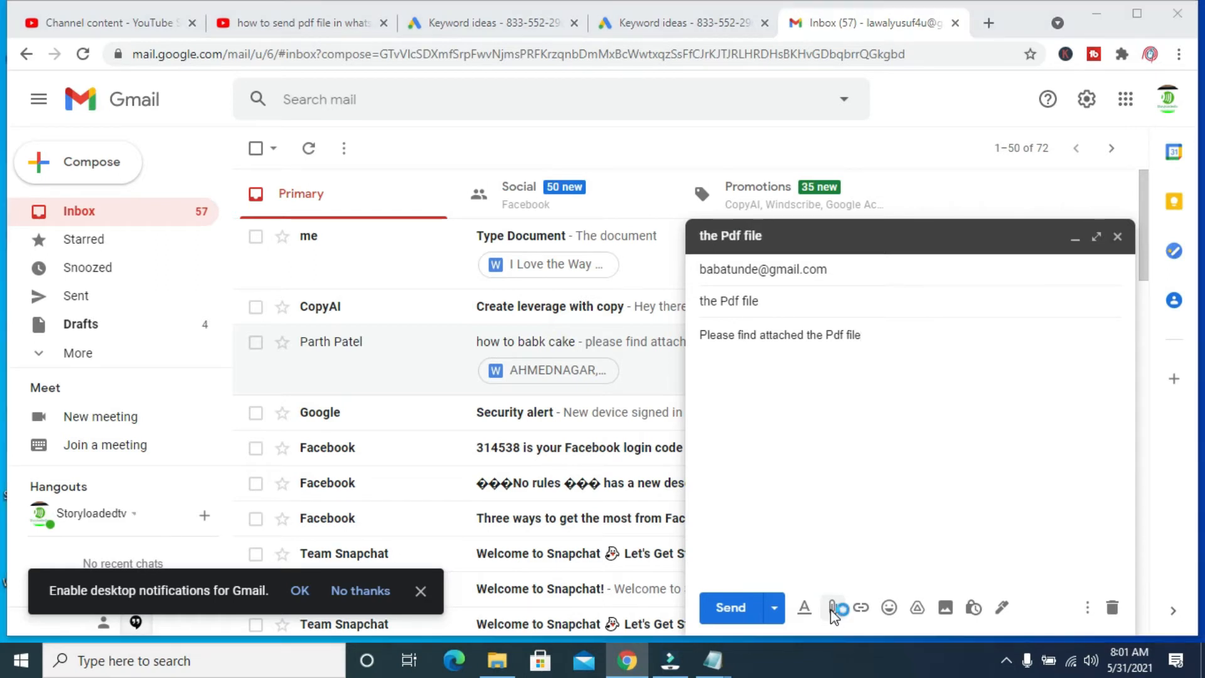
- Attach the Herbal Homes PDF from the Desktop folder to the draft
{"action": "left_click", "coordinate": [833, 608]}
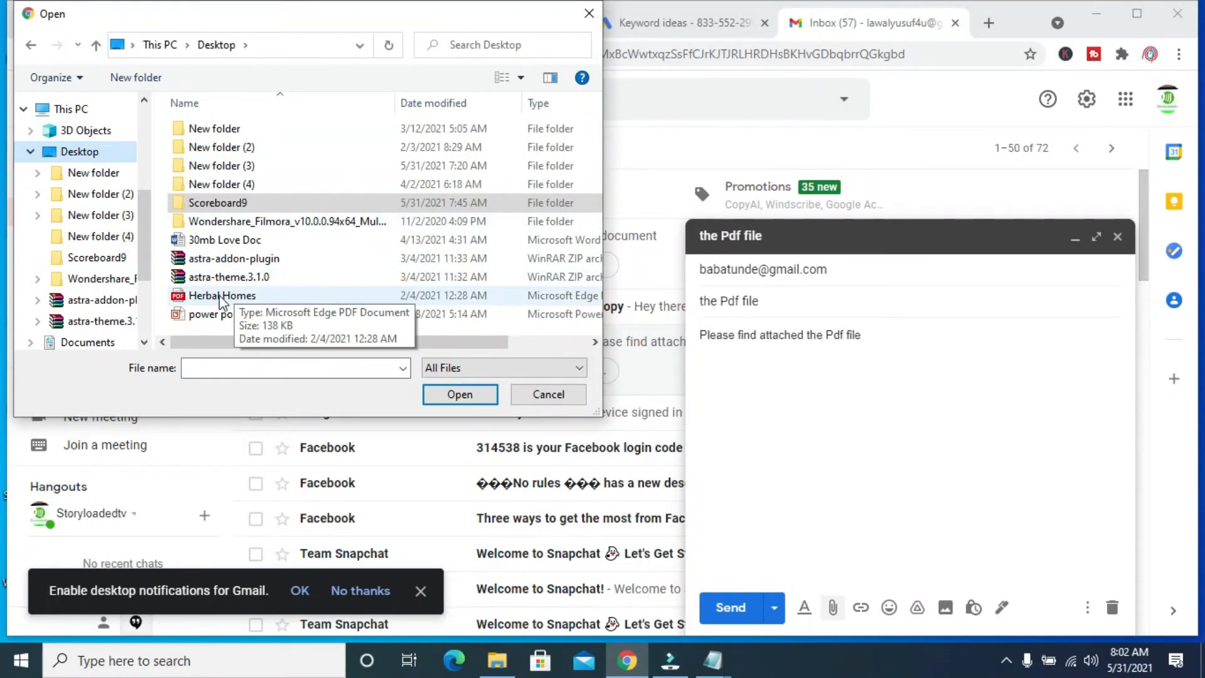
{"action": "left_click", "coordinate": [222, 295]}
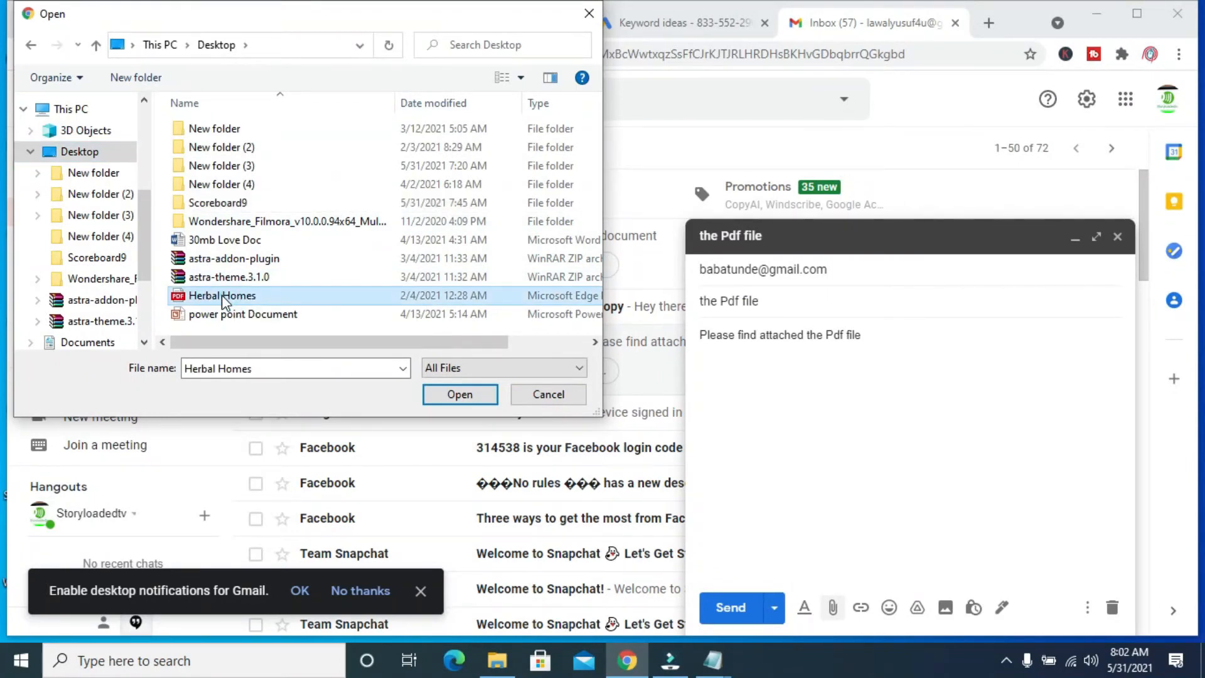
{"action": "left_click", "coordinate": [459, 394]}
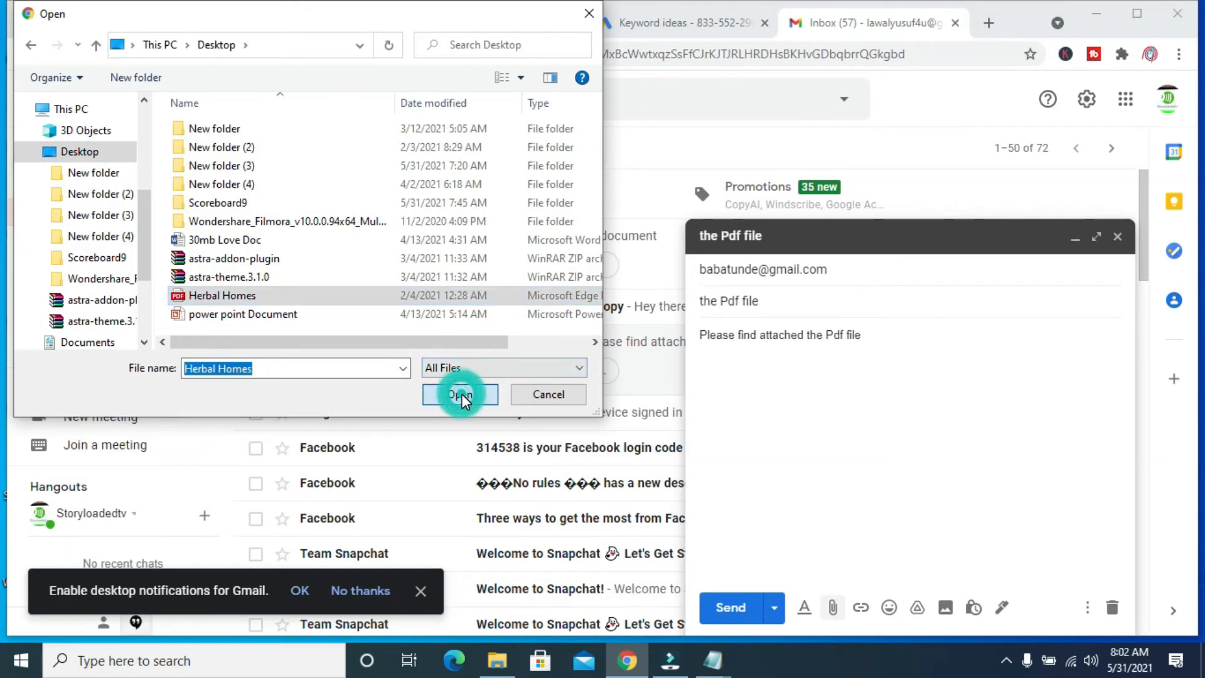
{"action": "left_click", "coordinate": [459, 394]}
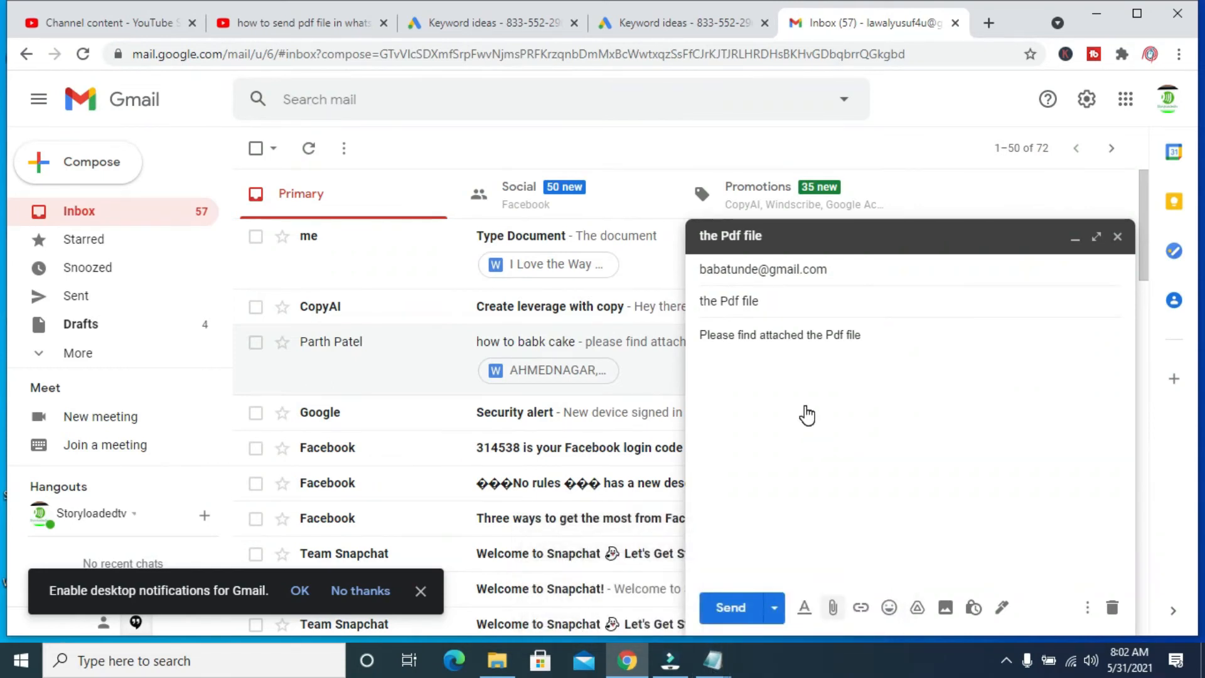
- Let Herbal Homes.pdf (139K) finish uploading as the draft's attachment
{"action": "left_click", "coordinate": [832, 608]}
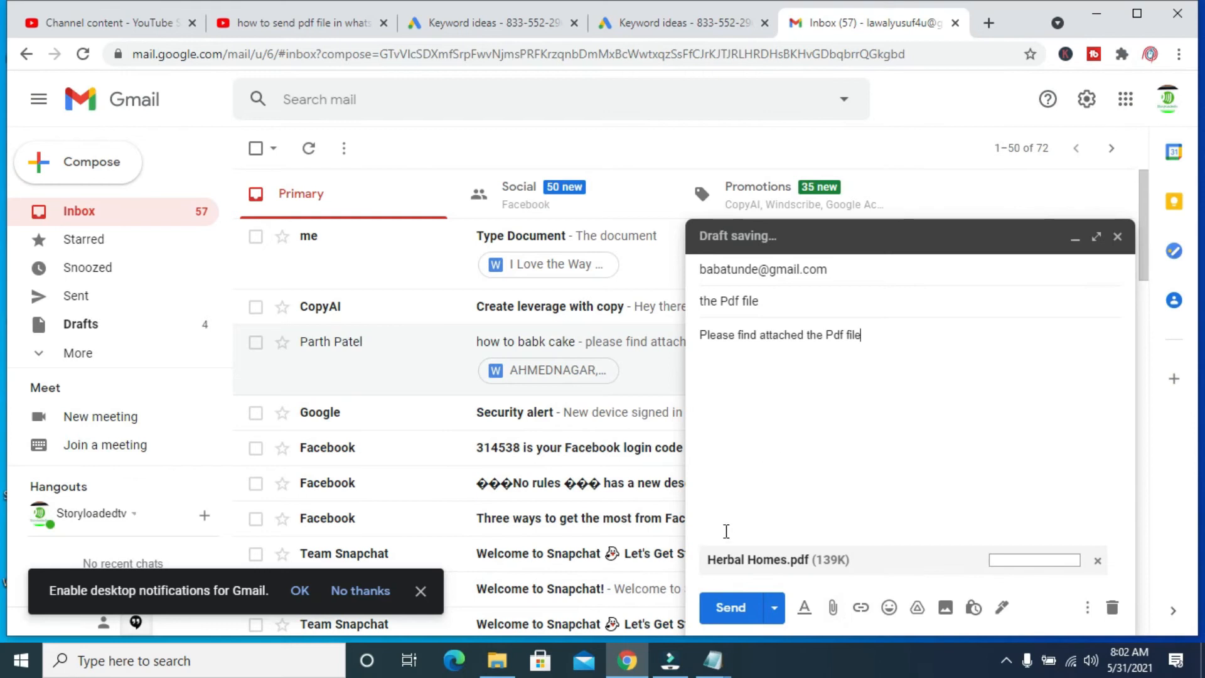
{"action": "mouse_move", "coordinate": [943, 571]}
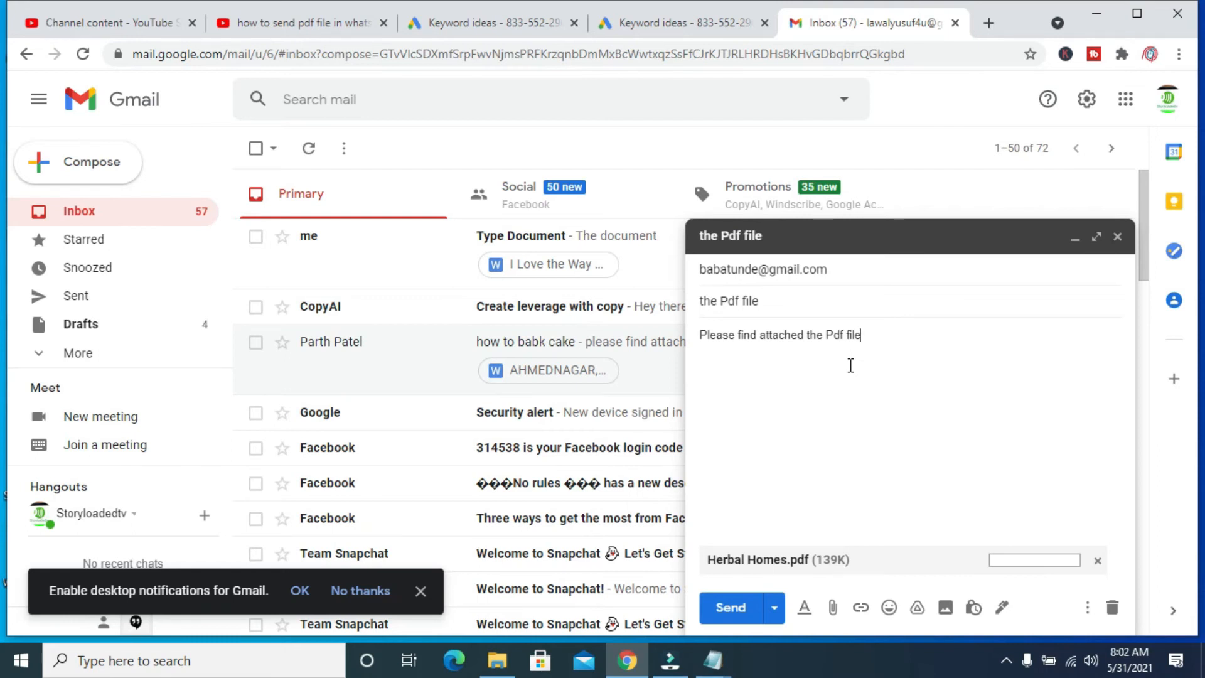
{"action": "mouse_move", "coordinate": [963, 489]}
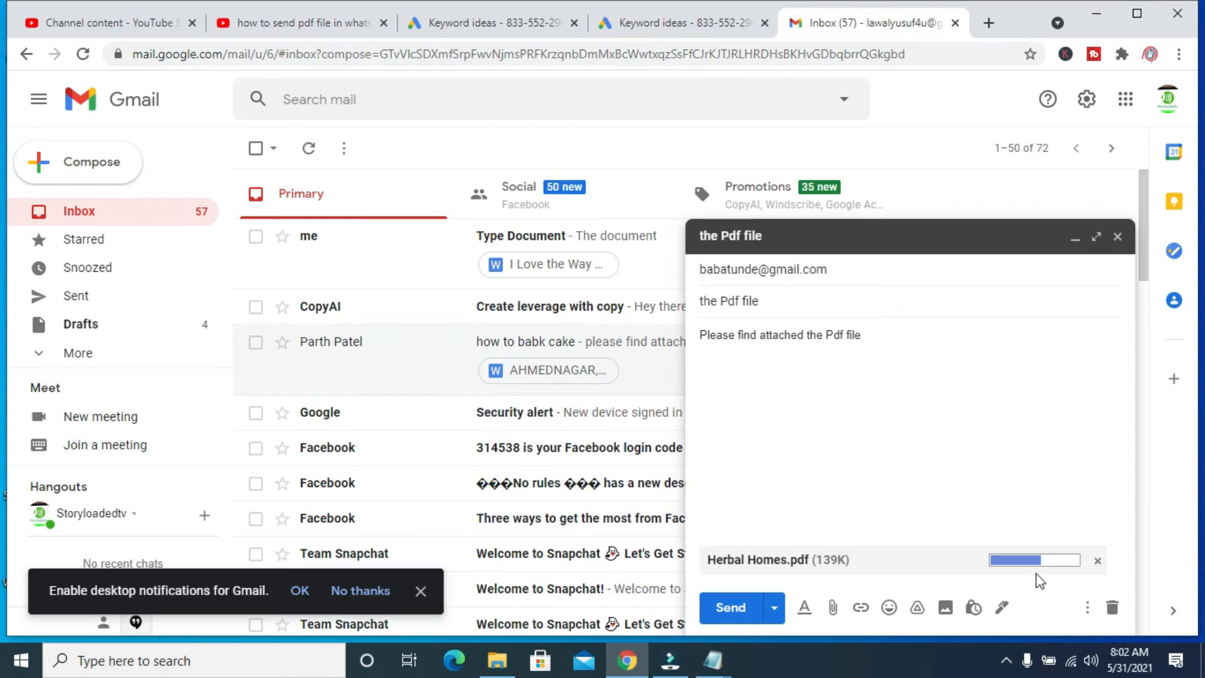
{"action": "mouse_move", "coordinate": [920, 501]}
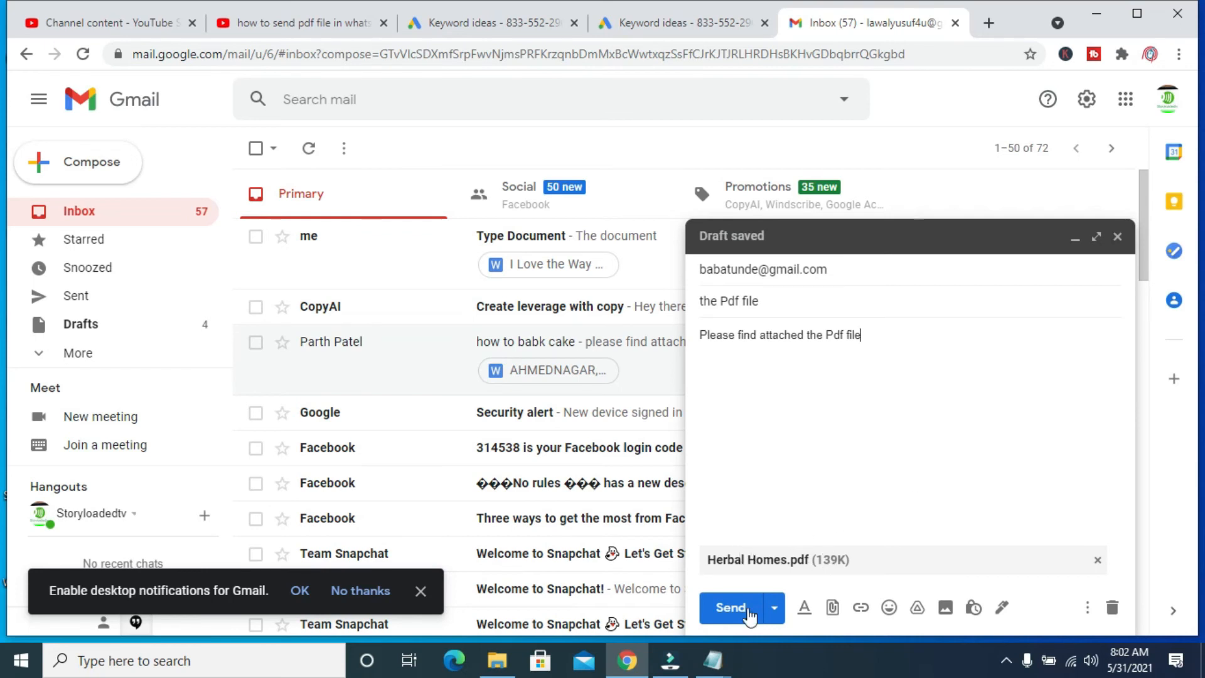
{"action": "mouse_move", "coordinate": [729, 608]}
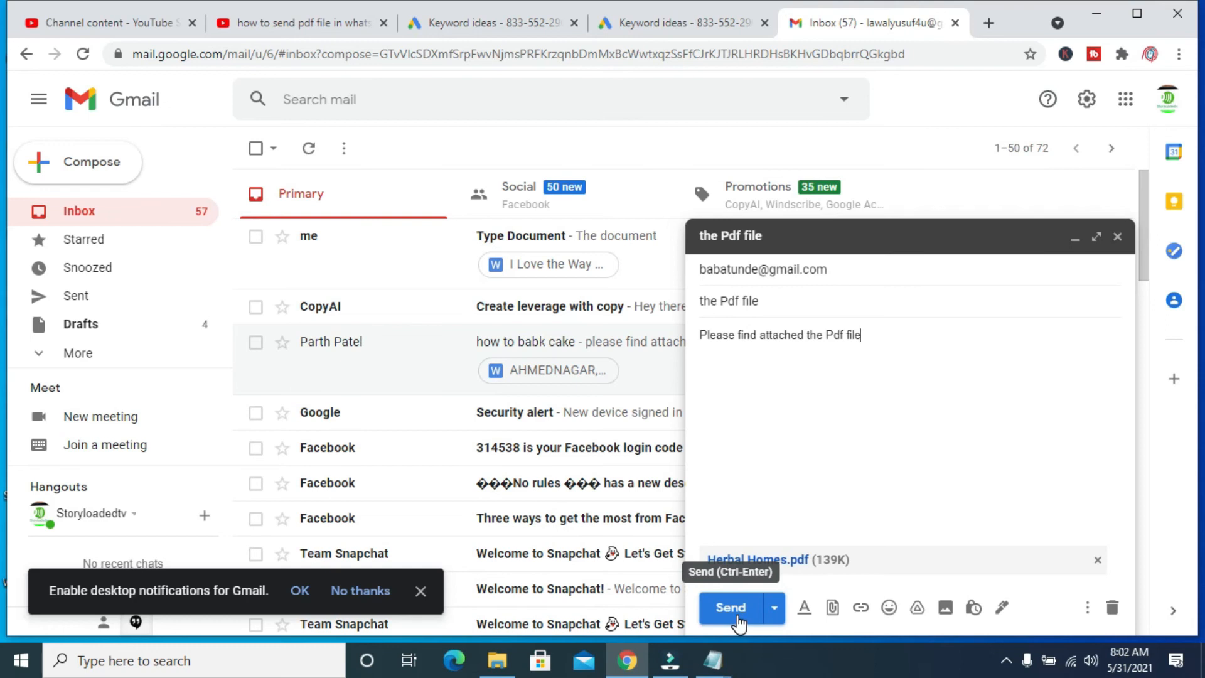
- Send the message carrying Herbal Homes.pdf and return to the inbox
{"action": "left_click", "coordinate": [729, 608]}
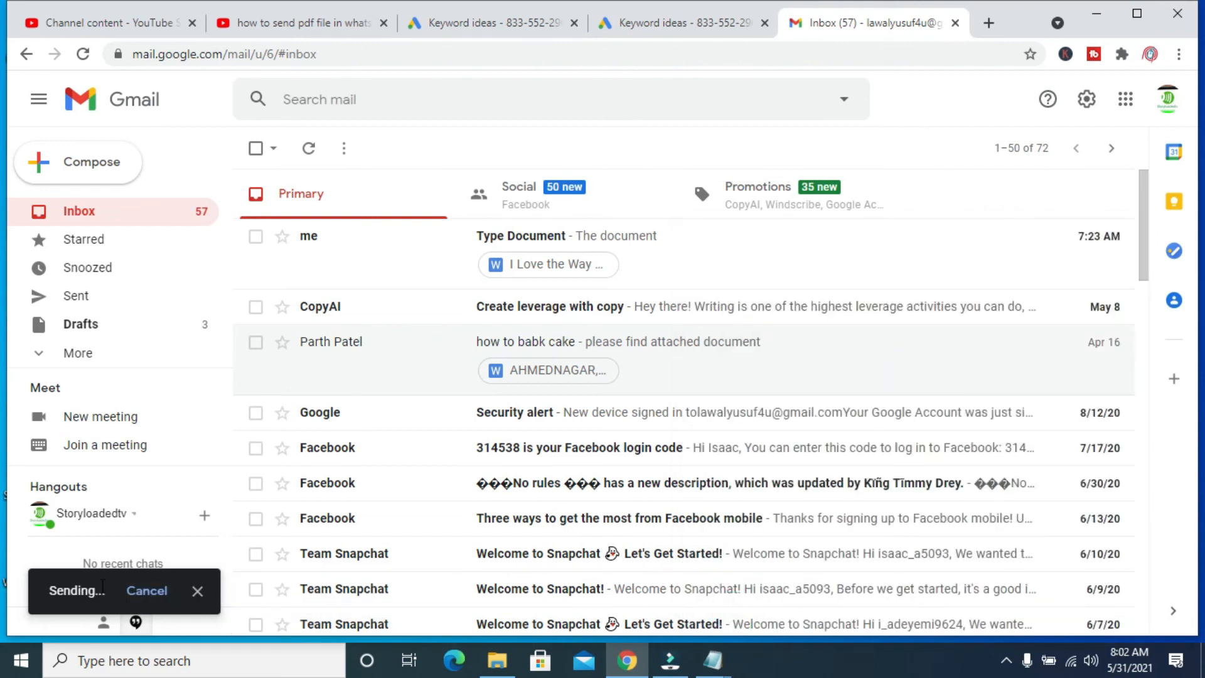
{"action": "mouse_move", "coordinate": [1145, 257]}
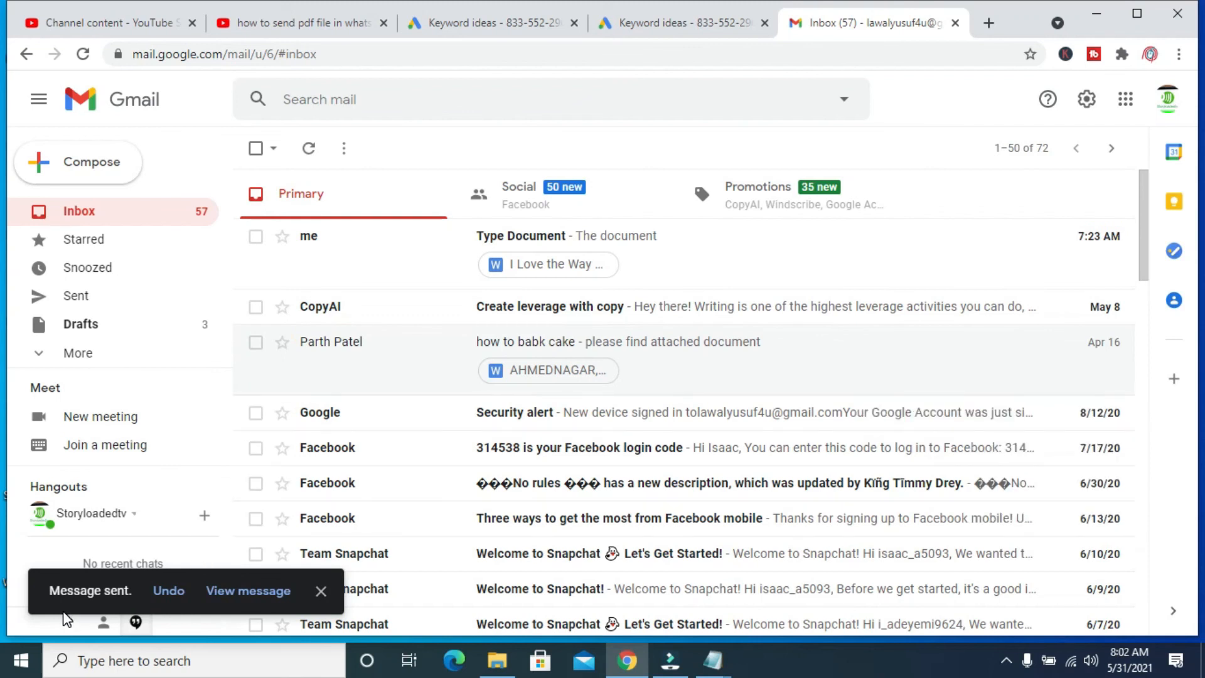
{"action": "mouse_move", "coordinate": [429, 519]}
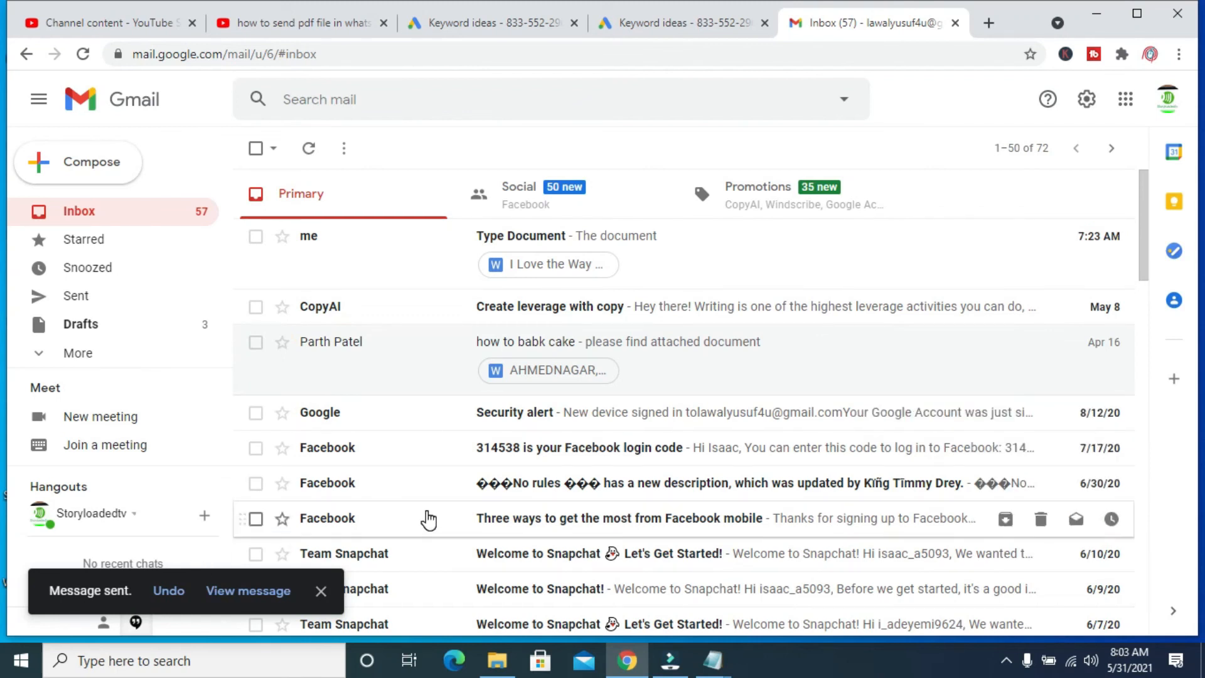